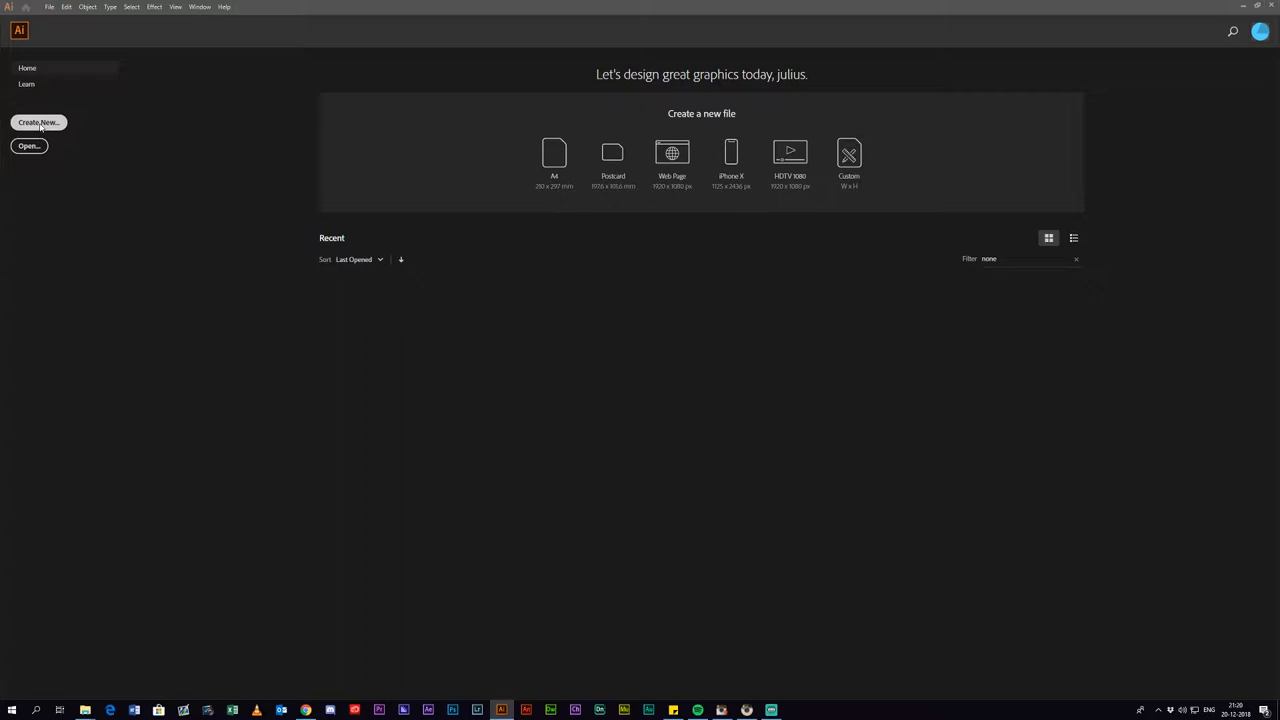
# Step: Open the New Document dialog from the Home screen with Create New
pyautogui.click(38, 122)
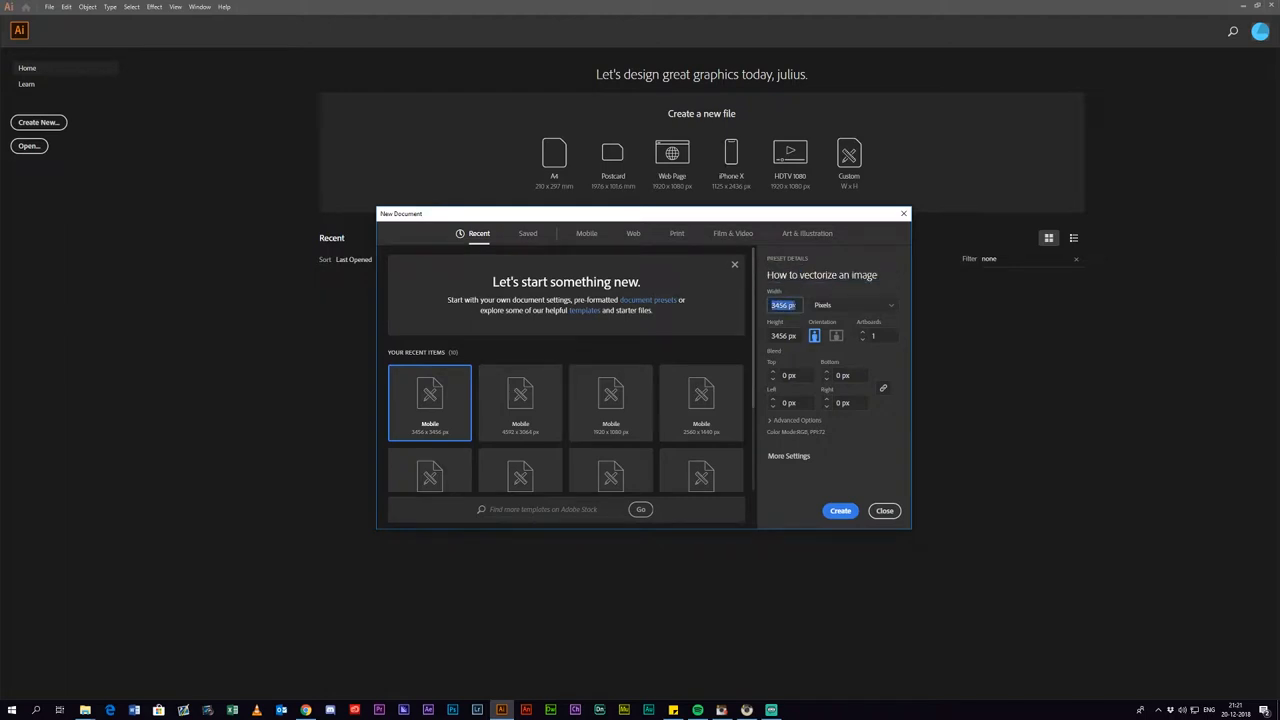
# Step: Create the document with a width of 4668 px
pyautogui.write('4668')
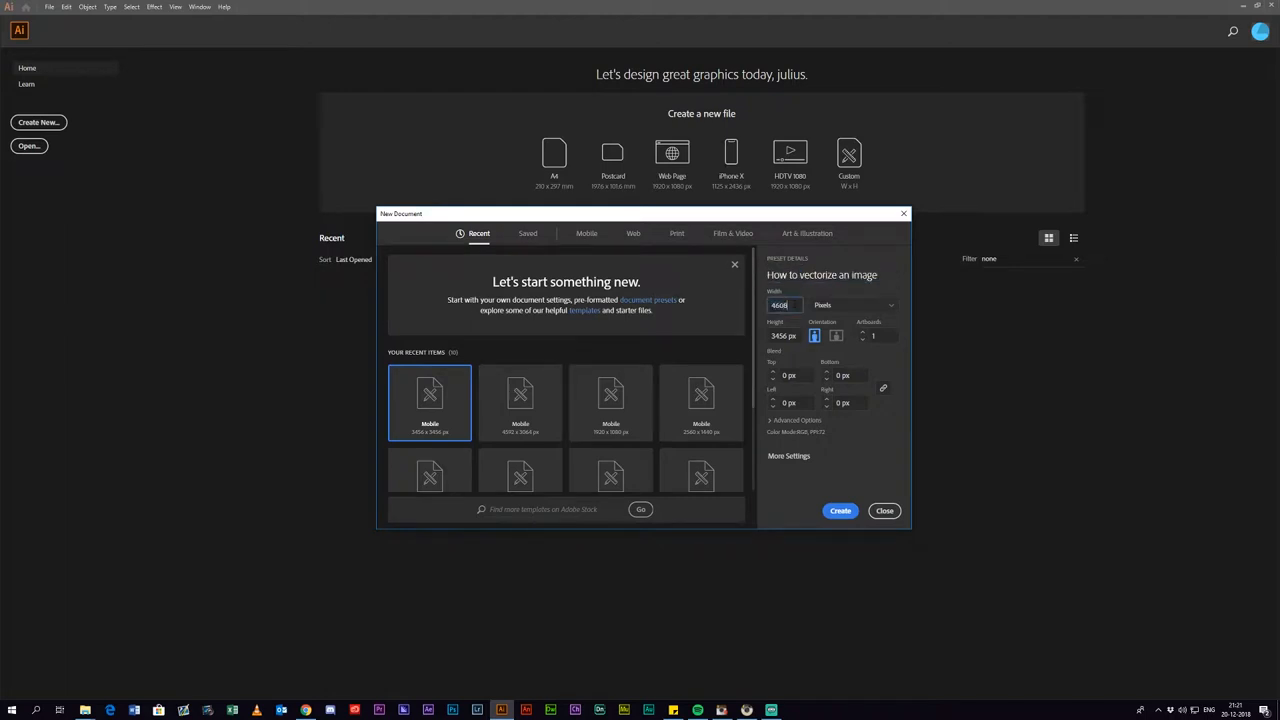
pyautogui.click(839, 511)
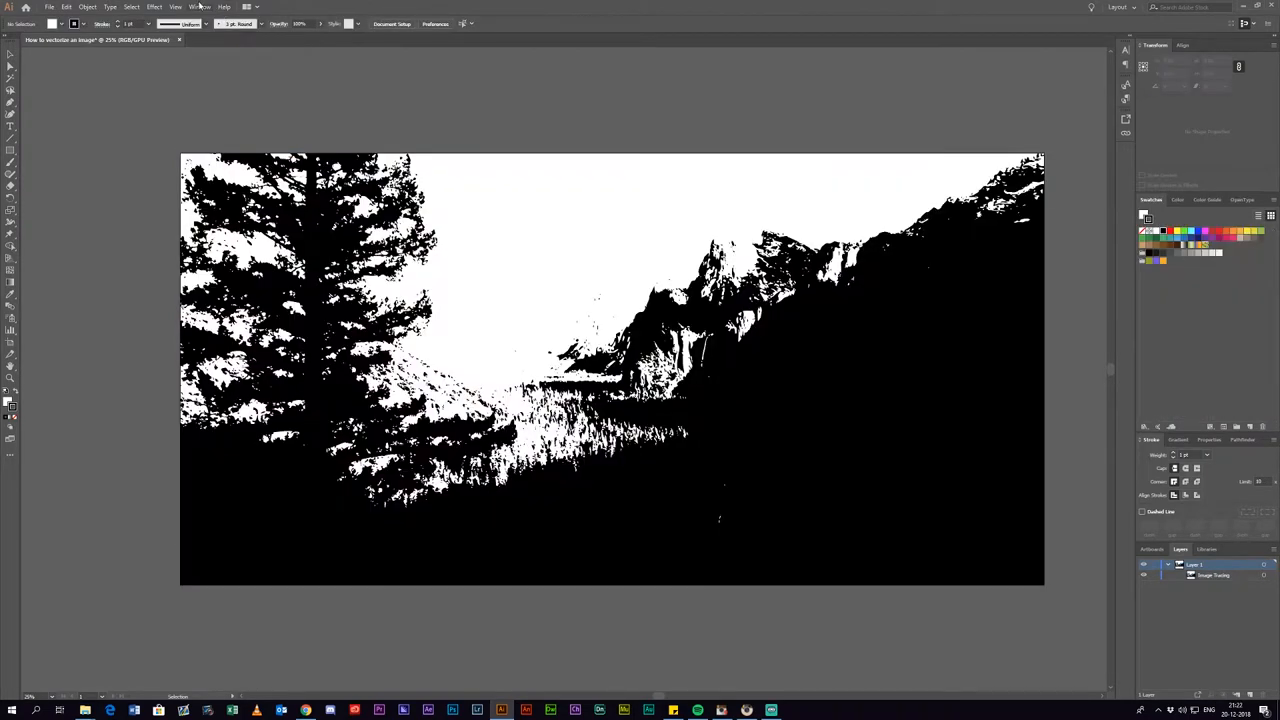
# Step: Show the Image Trace panel from the Window menu
pyautogui.click(199, 7)
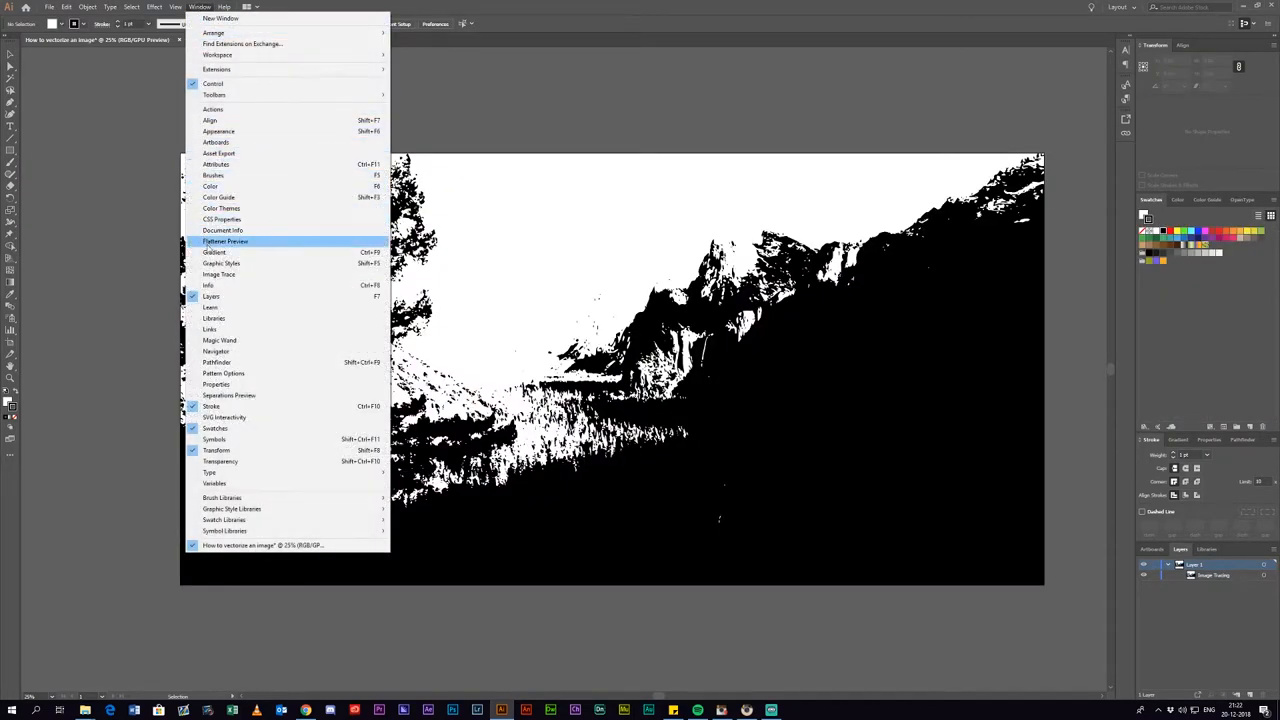
pyautogui.moveTo(219, 274)
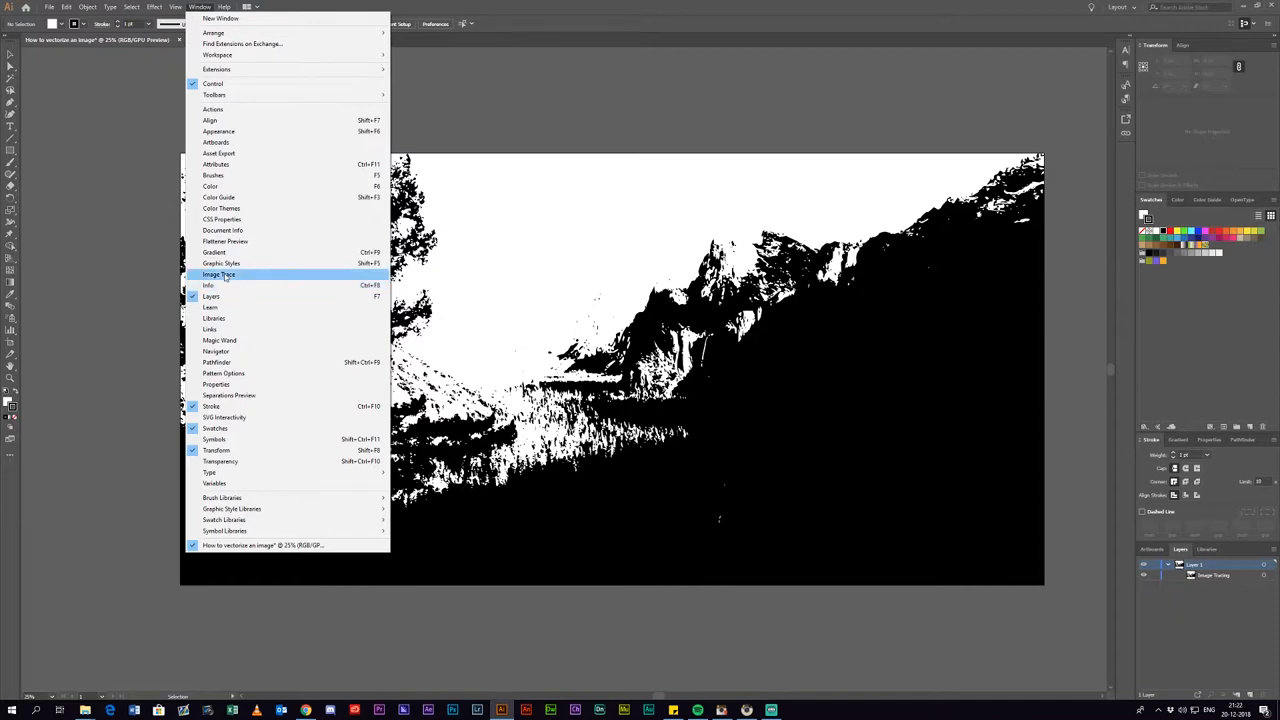
pyautogui.click(218, 274)
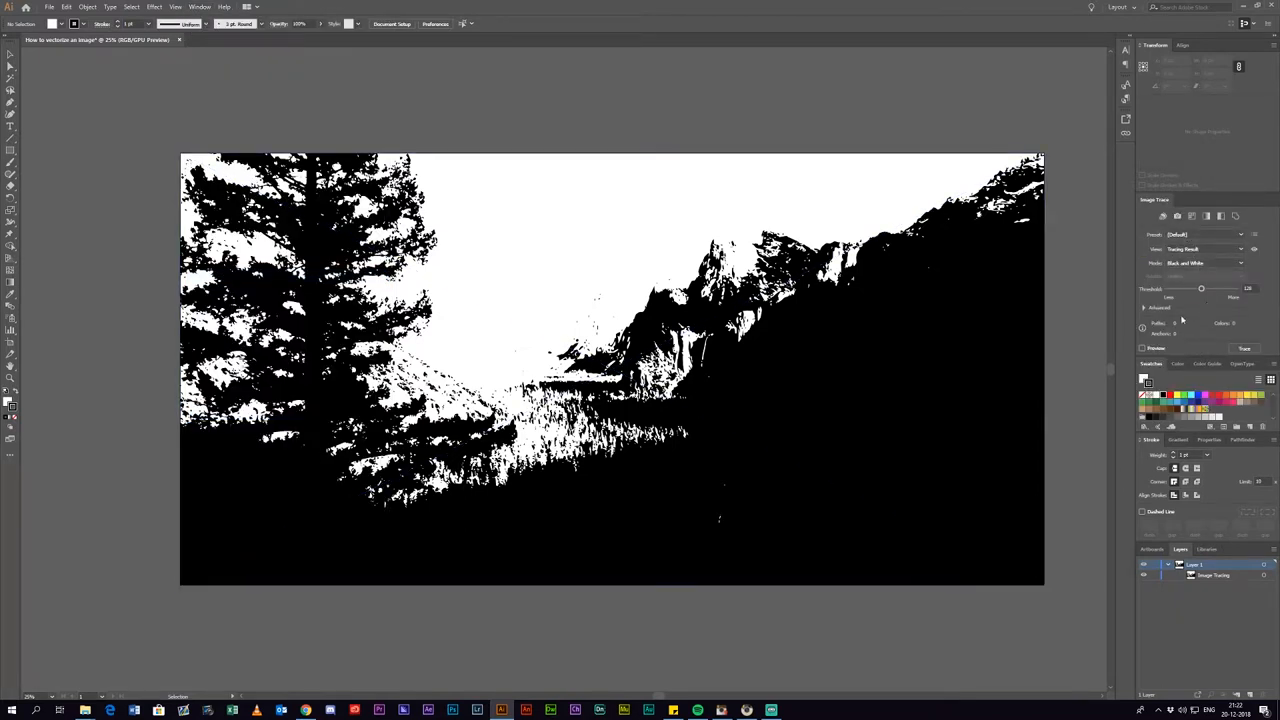
# Step: Select the traced landscape and set the Image Trace mode to Color
pyautogui.click(1203, 263)
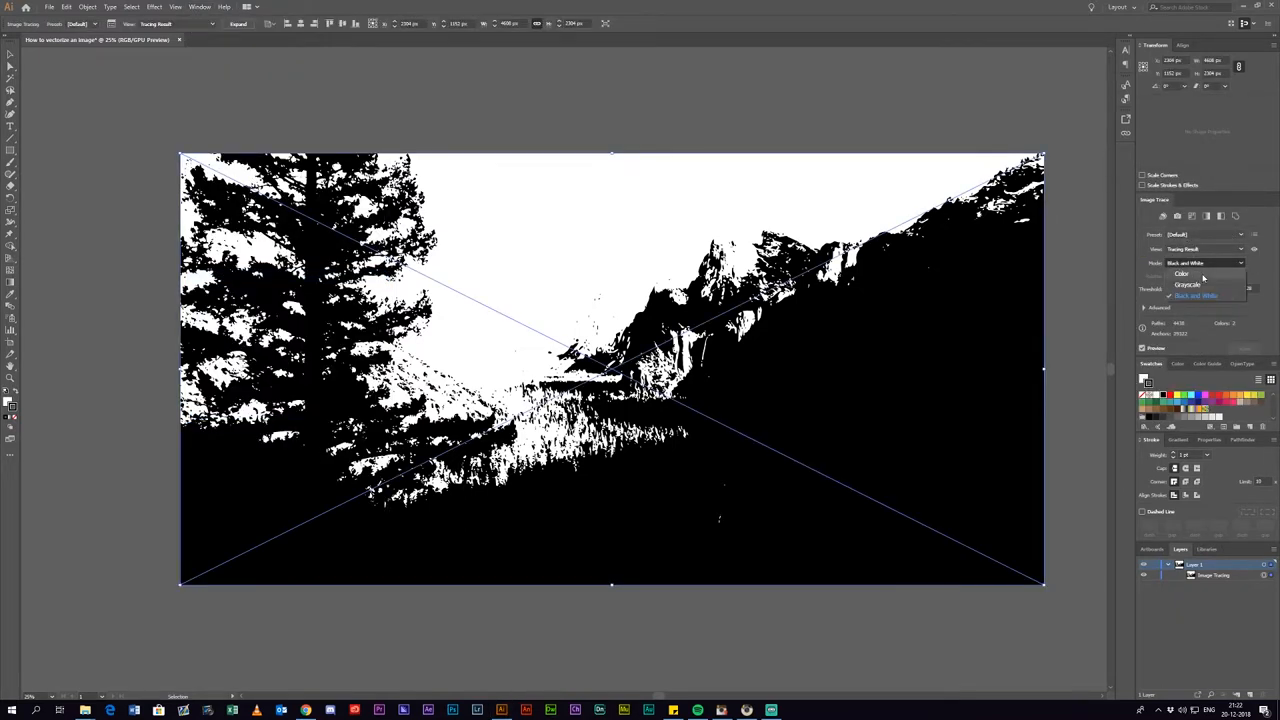
pyautogui.click(1181, 274)
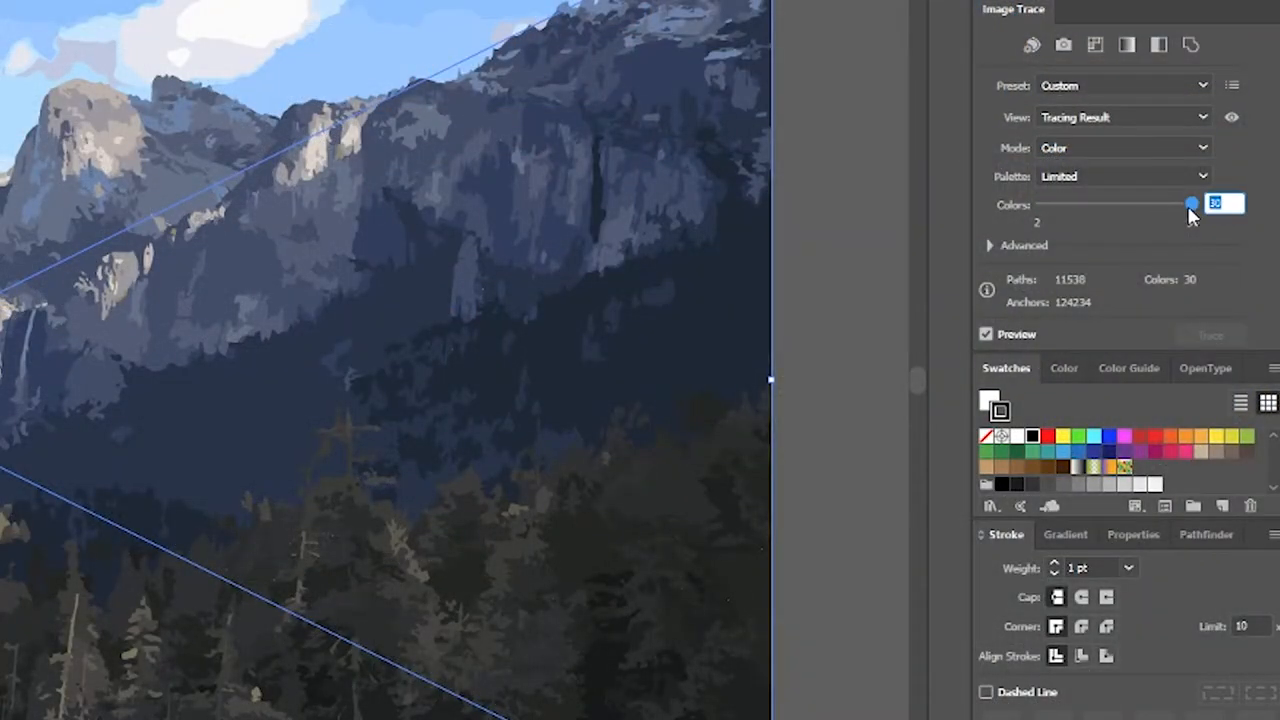
# Step: Drag the Limited palette Colors slider down to 10
pyautogui.moveTo(1190, 204); pyautogui.dragTo(1082, 204)
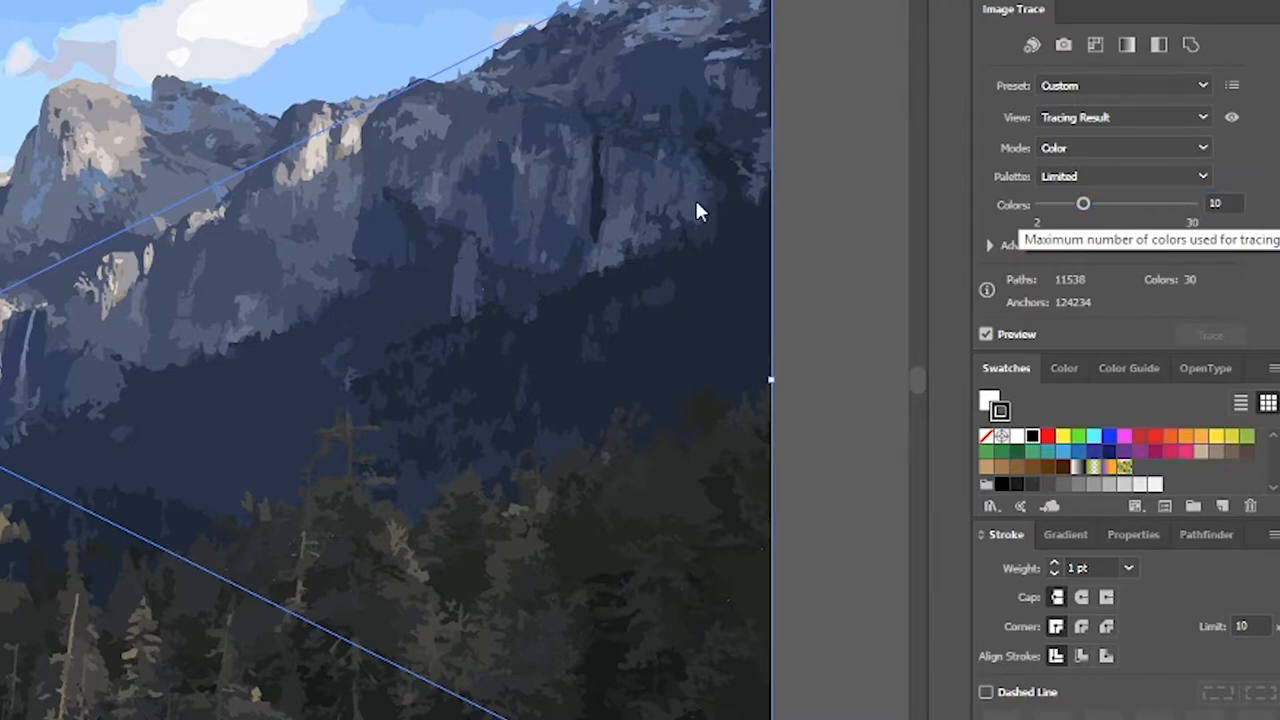